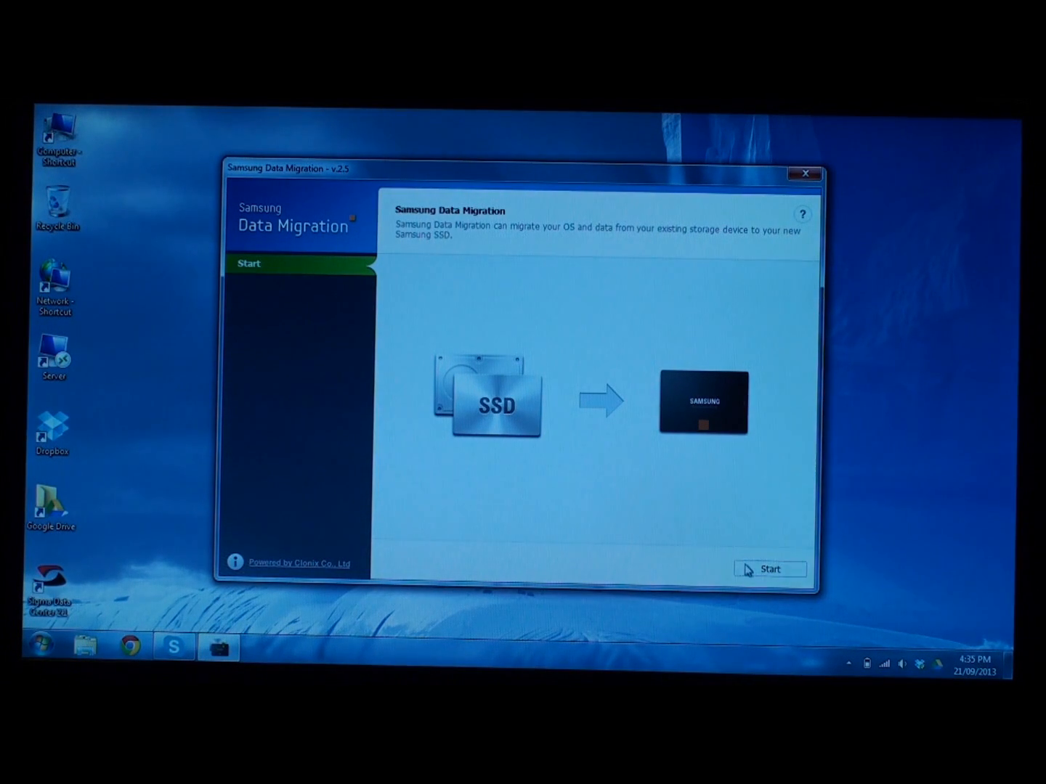
Start Samsung Data Migration so it checks the Toshiba source disk and SSD 840 EVO target
click(769, 570)
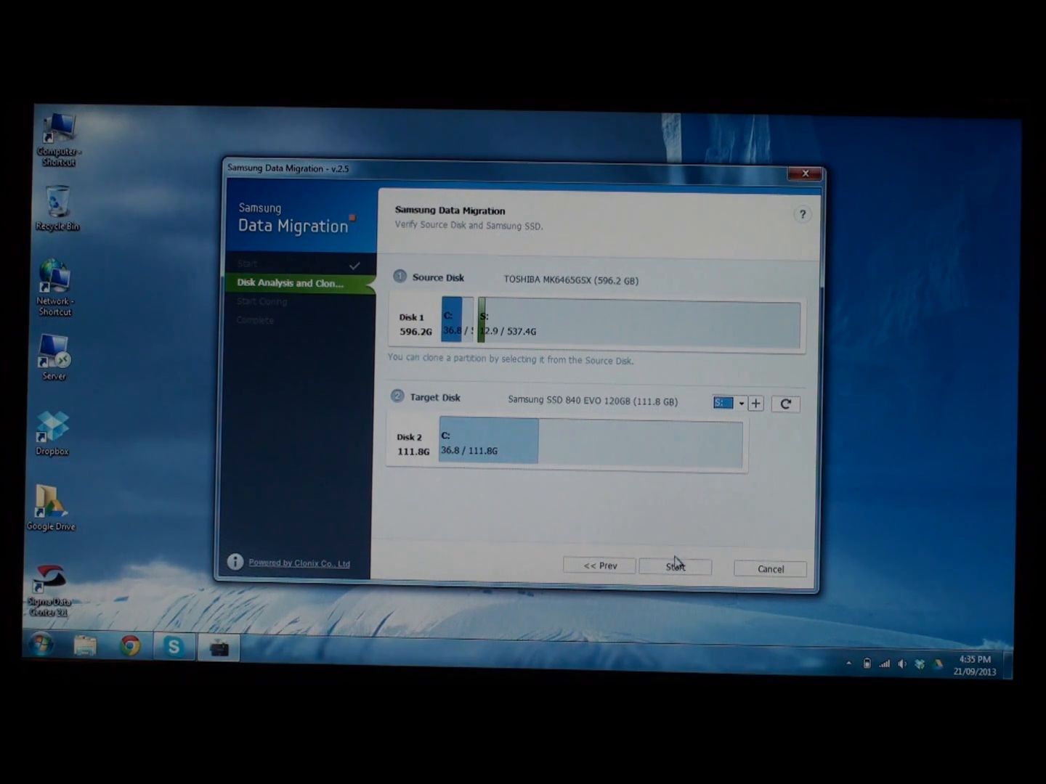
Begin cloning the Toshiba disk onto the Samsung SSD, accepting that the target will be erased
click(675, 566)
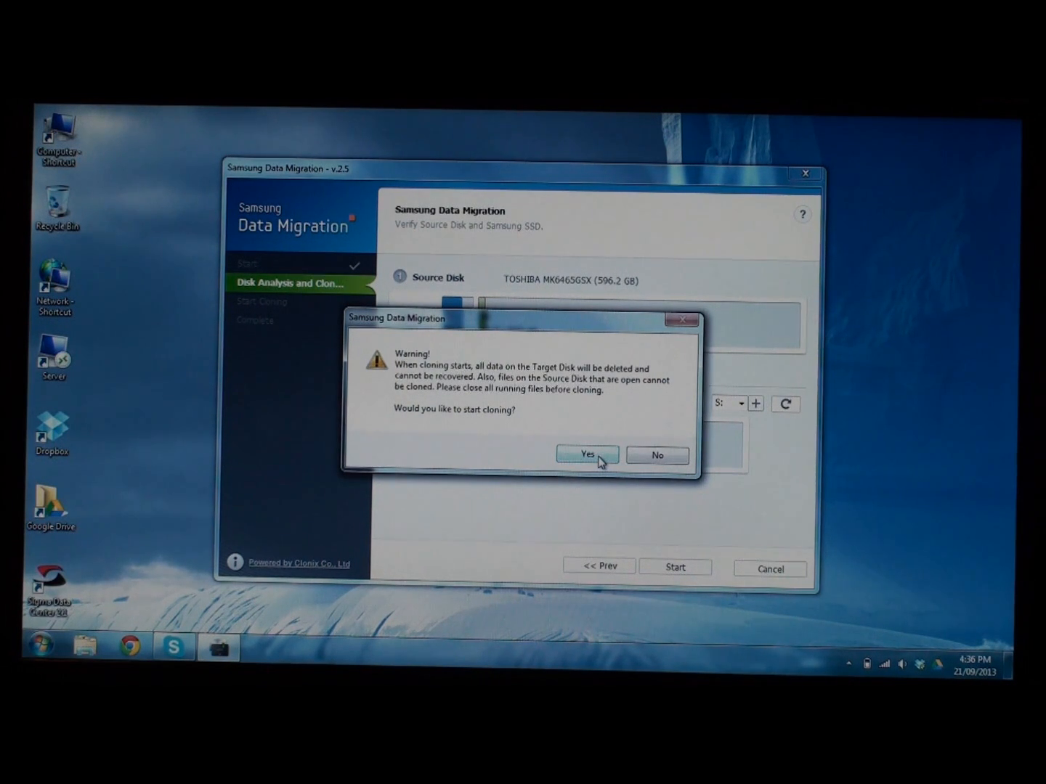
click(587, 455)
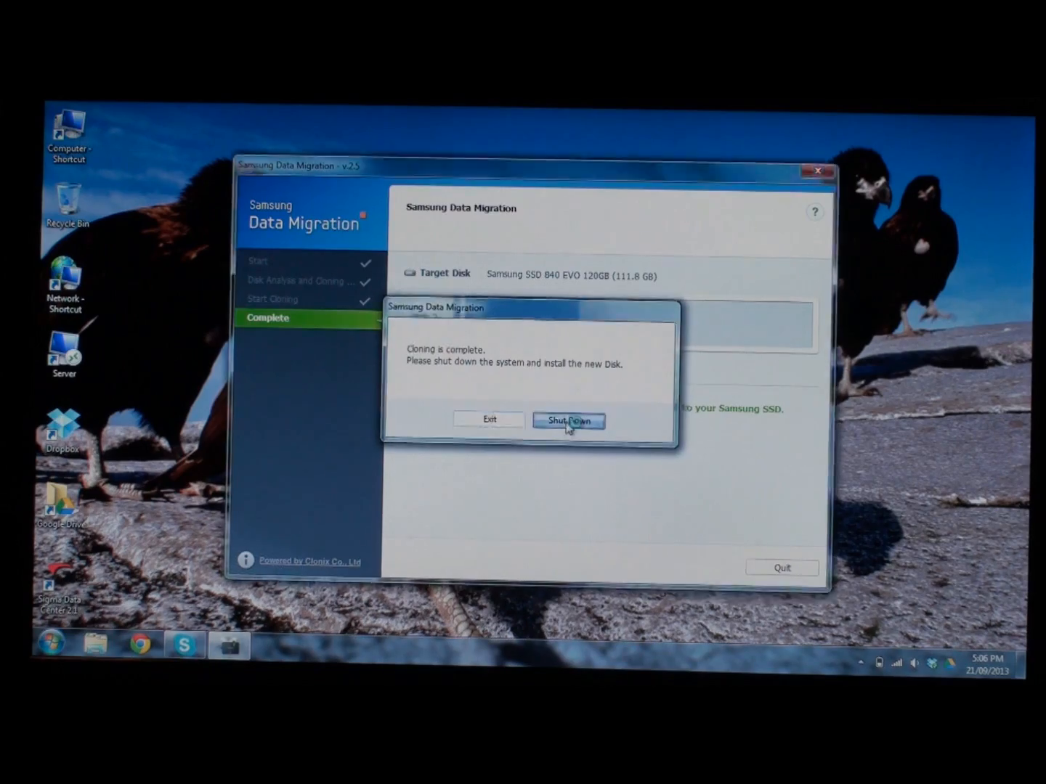
Shut the computer down from the 'Cloning is complete' dialog to install the new disk
click(568, 421)
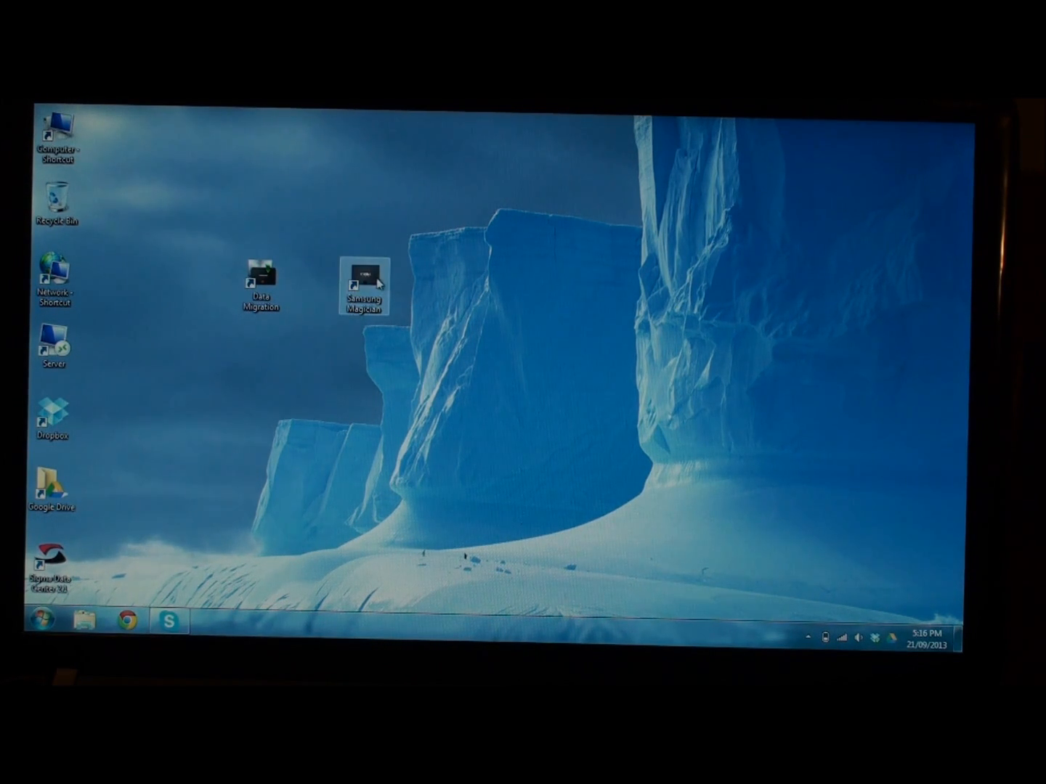
Launch Samsung Magician and go to its OS Optimization page
double_click(362, 282)
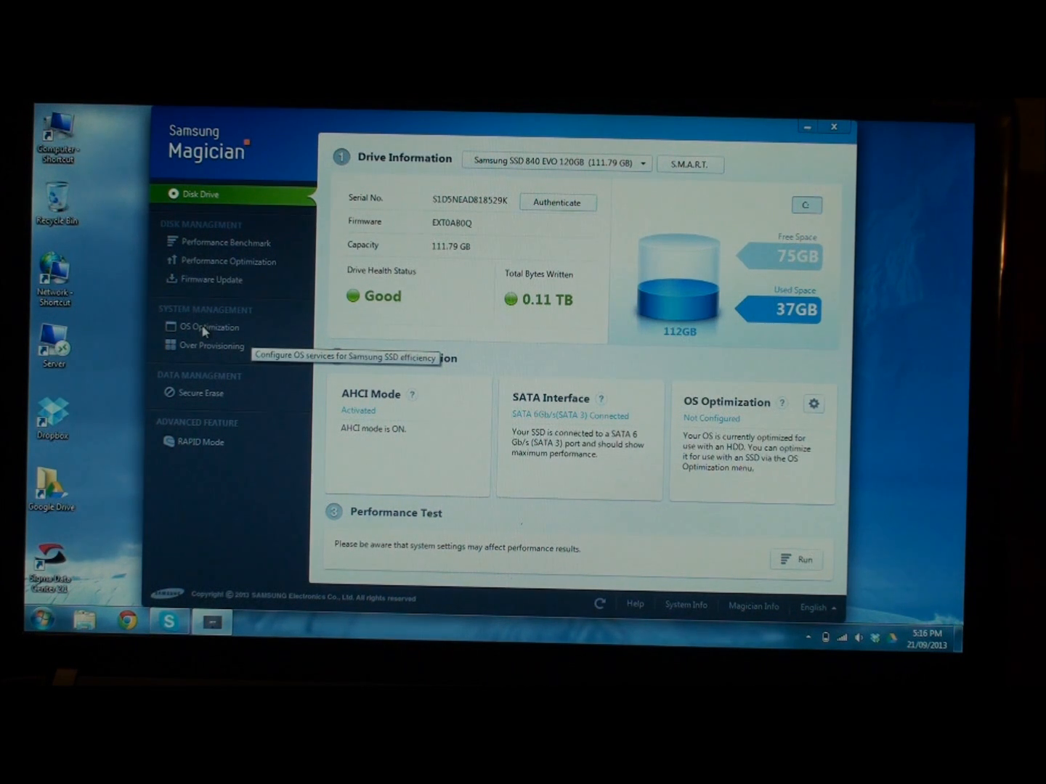
click(209, 328)
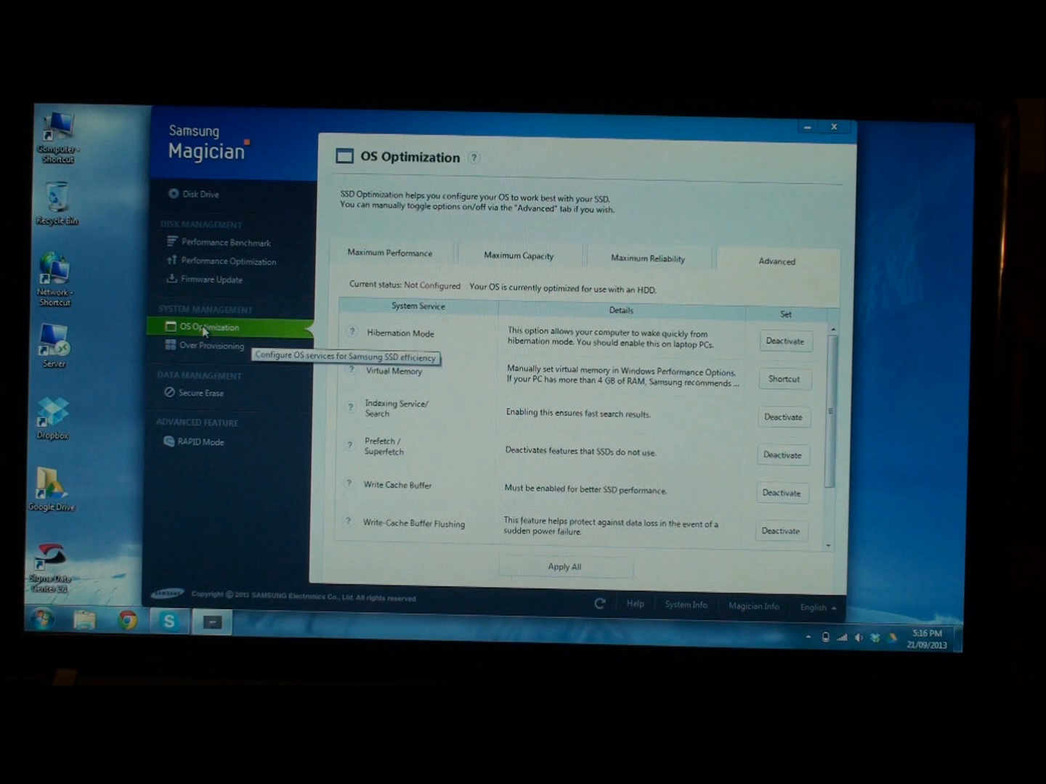
mouse_move(449, 371)
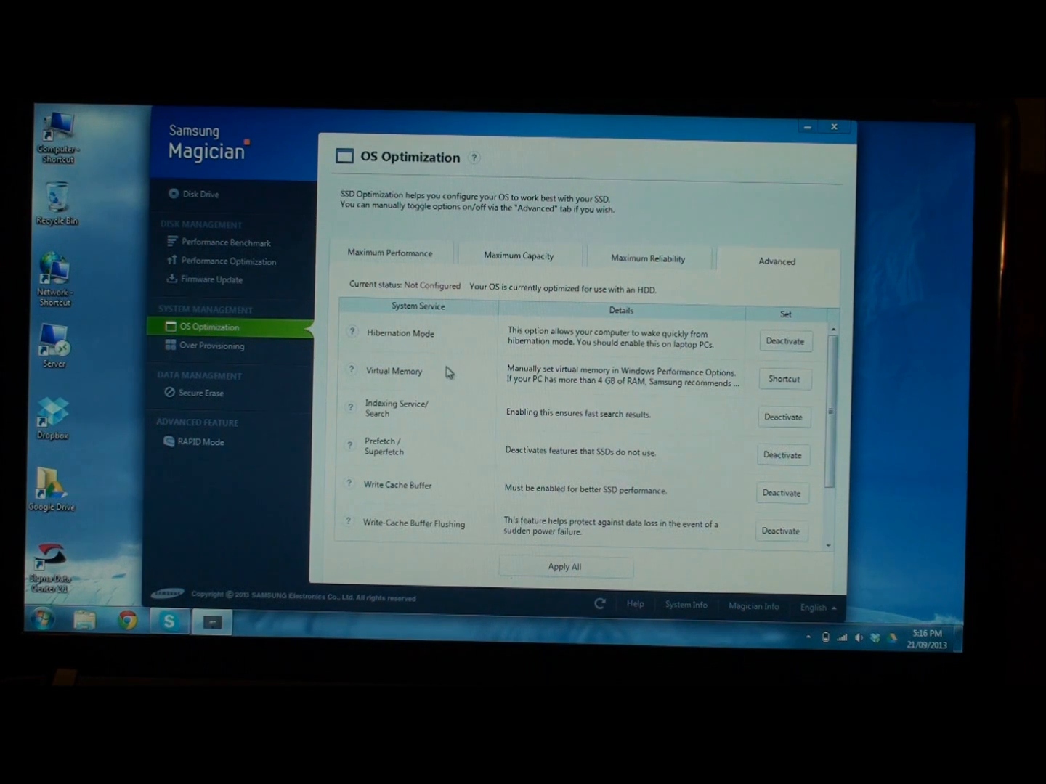
mouse_move(433, 278)
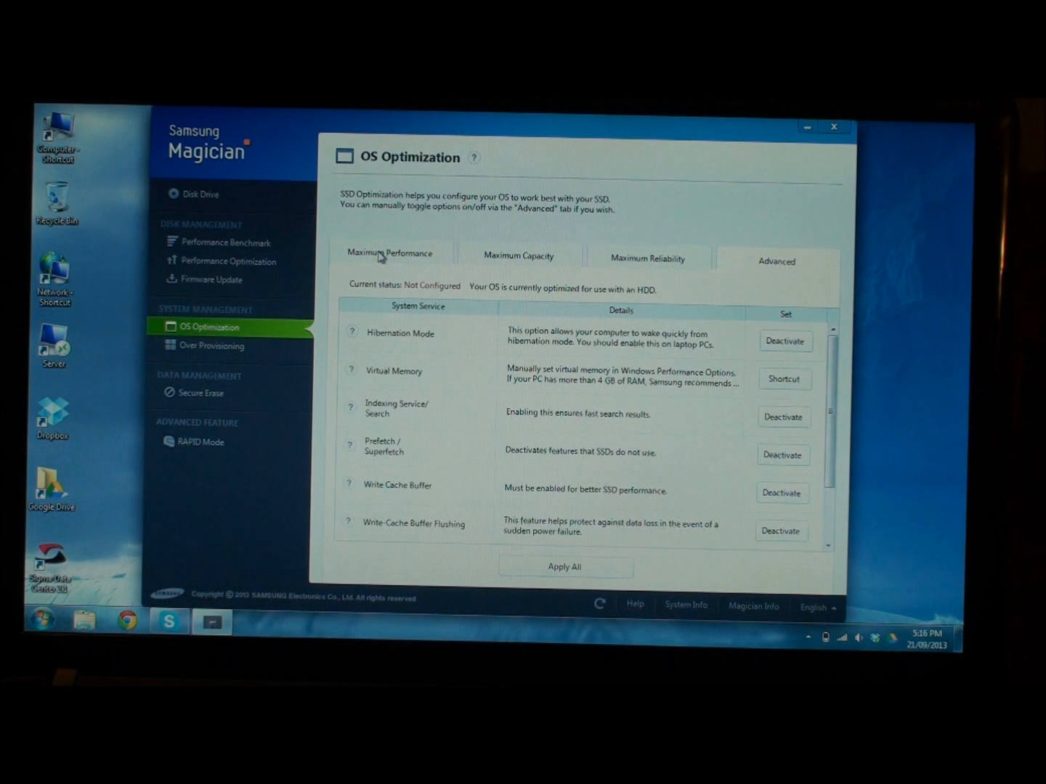
Compare the Maximum Performance, Capacity and Reliability profiles, then apply Maximum Performance
click(517, 256)
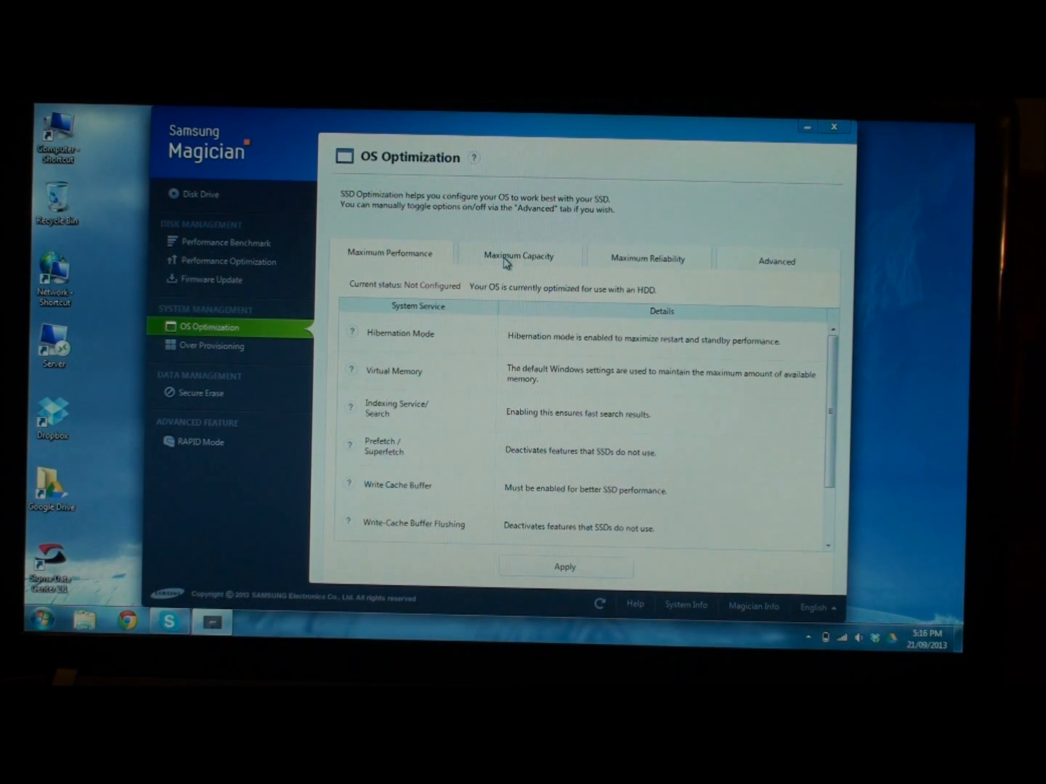
click(646, 259)
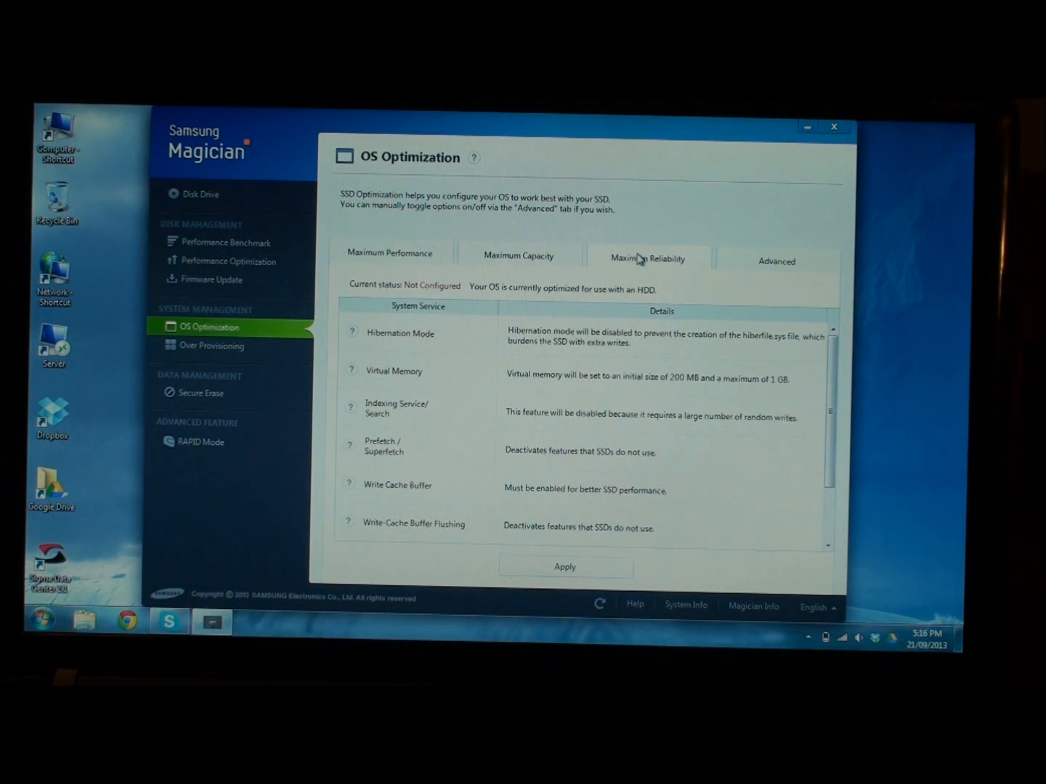
click(775, 262)
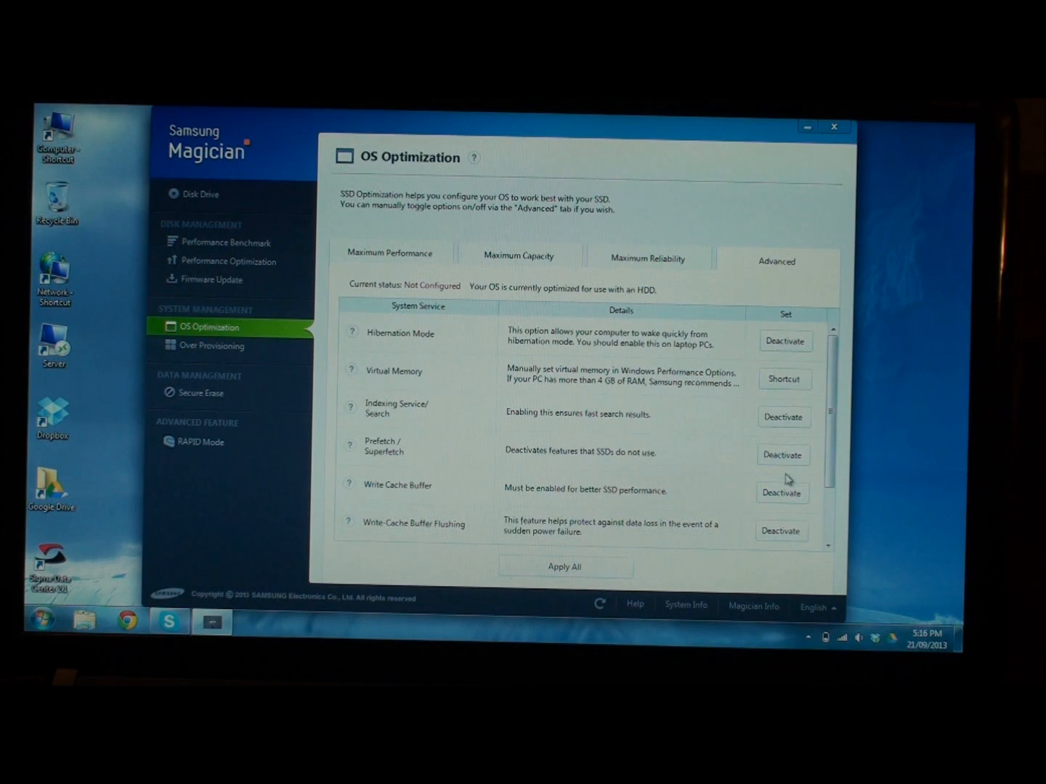
mouse_move(523, 266)
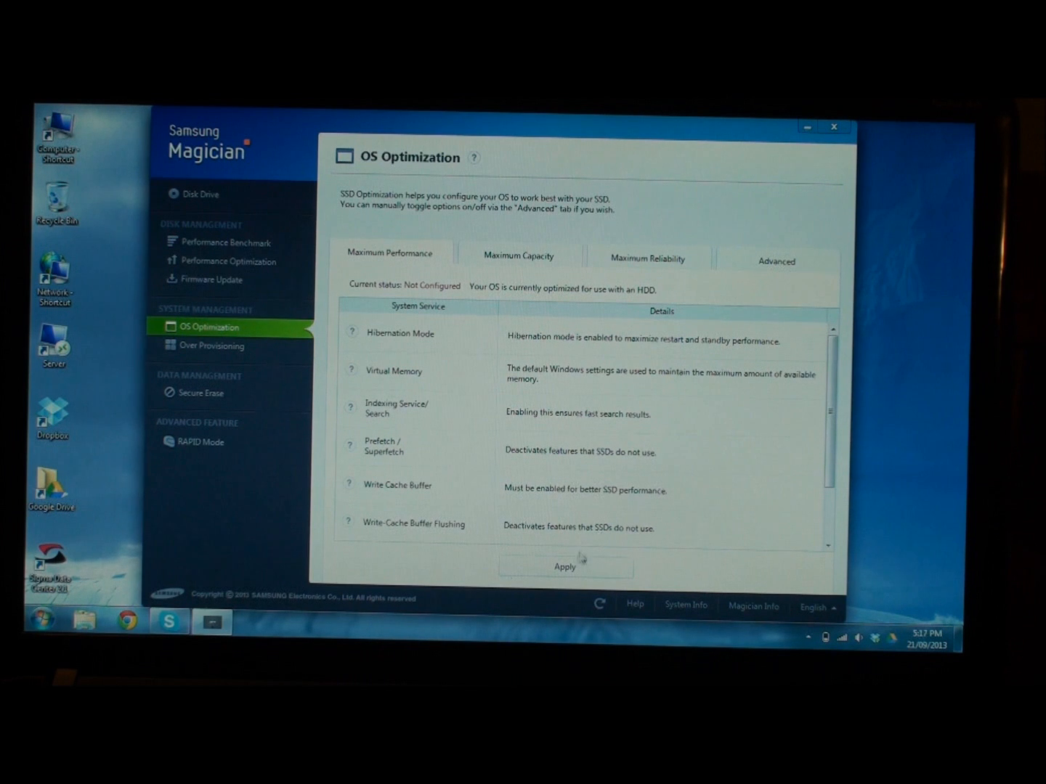
click(564, 566)
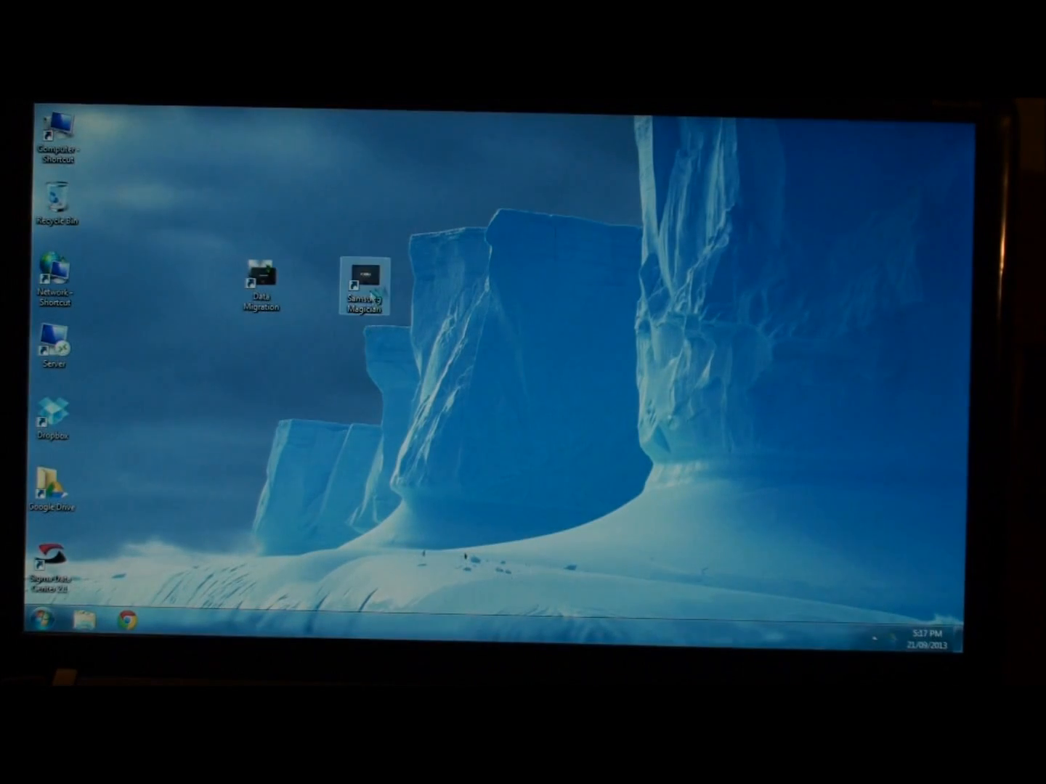
Relaunch Samsung Magician from the desktop shortcut to show the drive overview
double_click(363, 275)
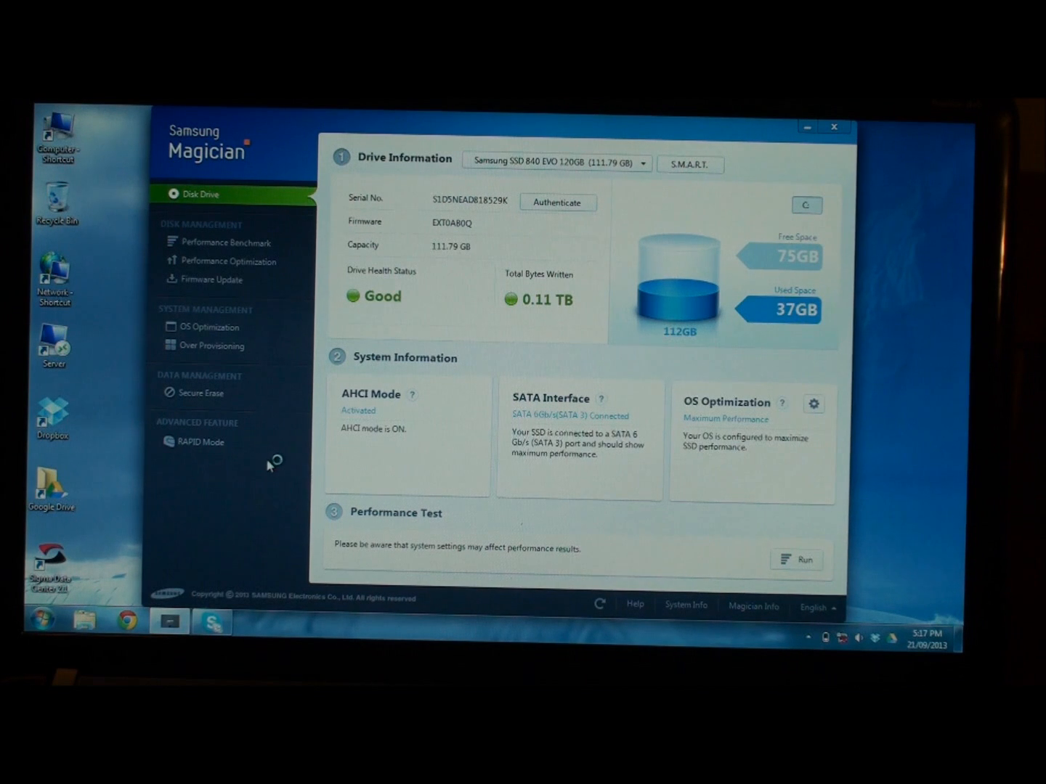
mouse_move(200, 441)
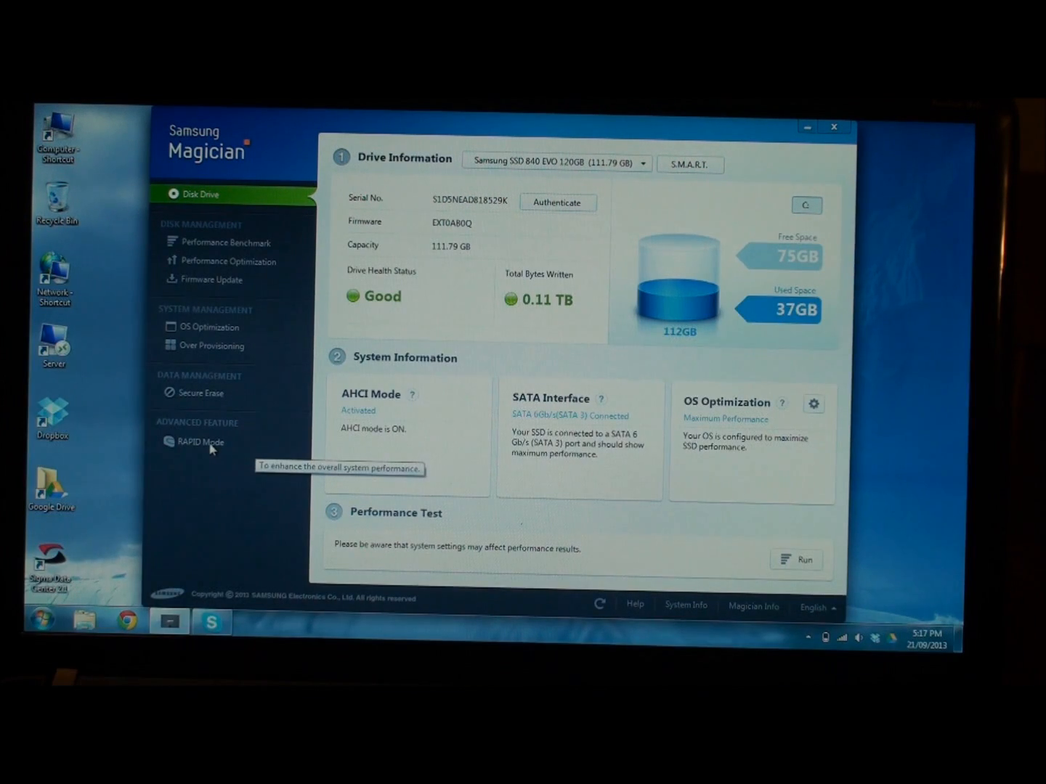
Enable RAPID mode on the SSD 840 EVO and accept the required system restart
click(197, 442)
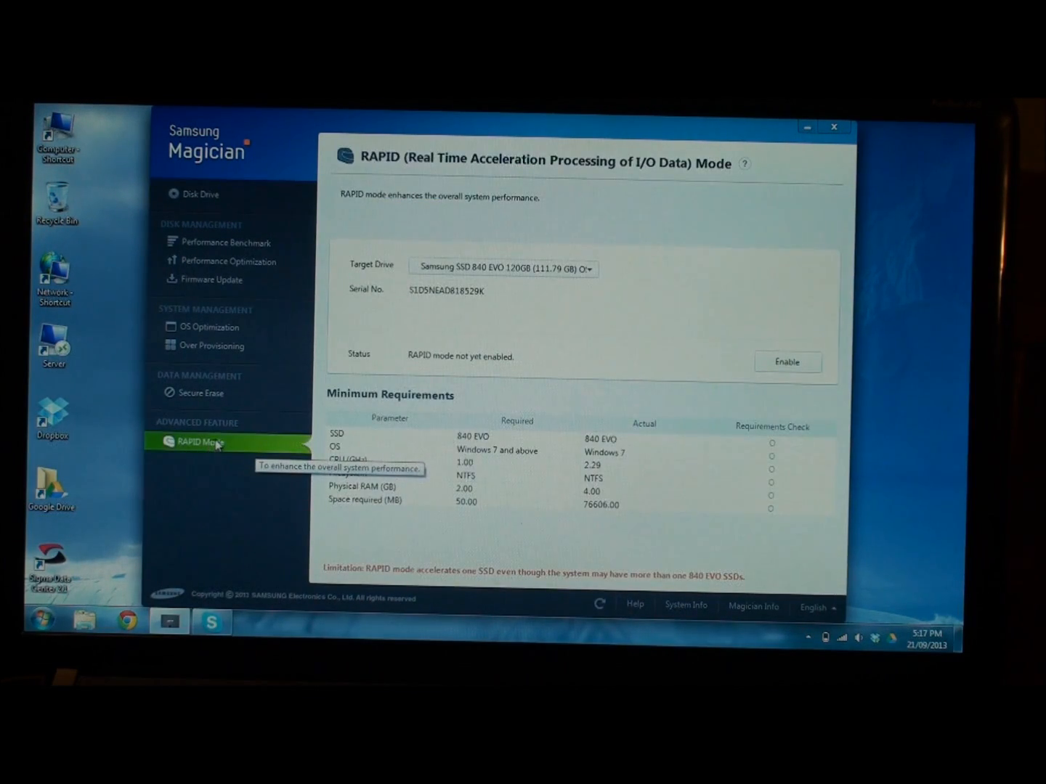
mouse_move(784, 367)
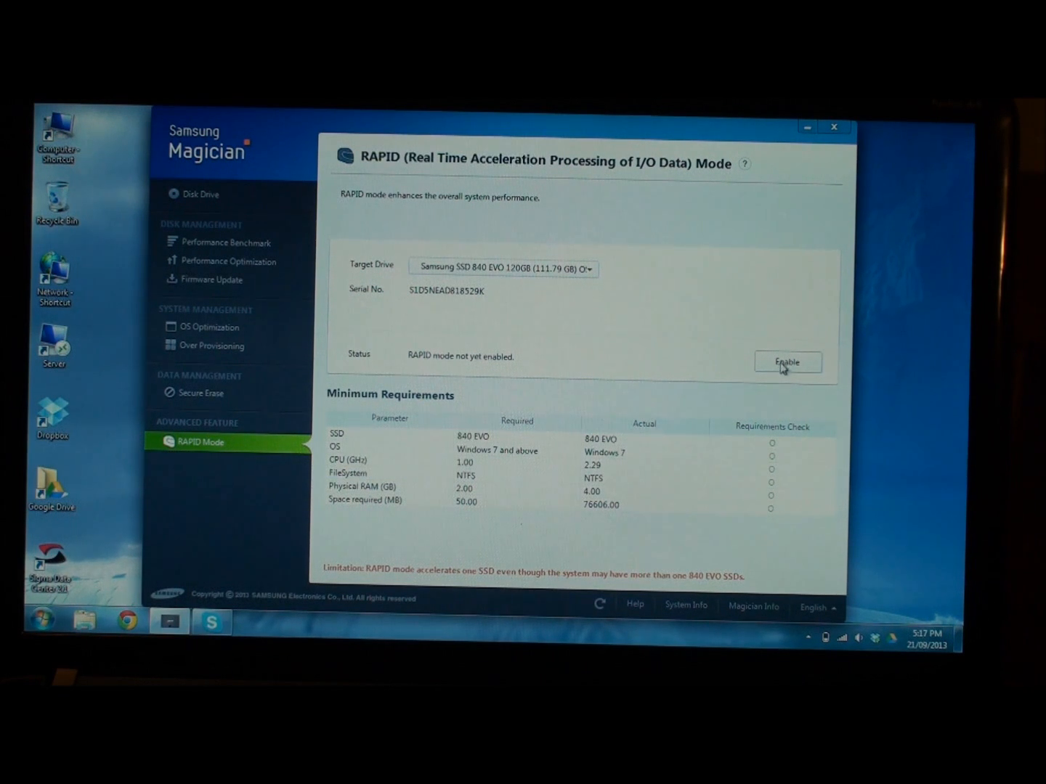
click(787, 361)
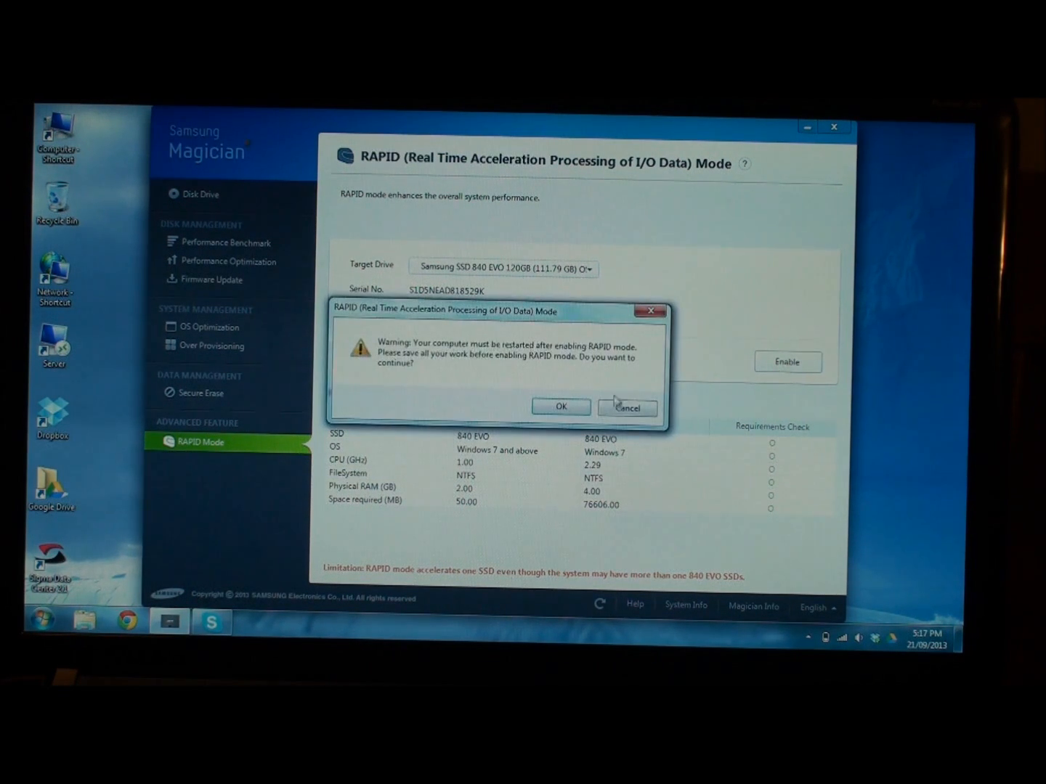
click(560, 407)
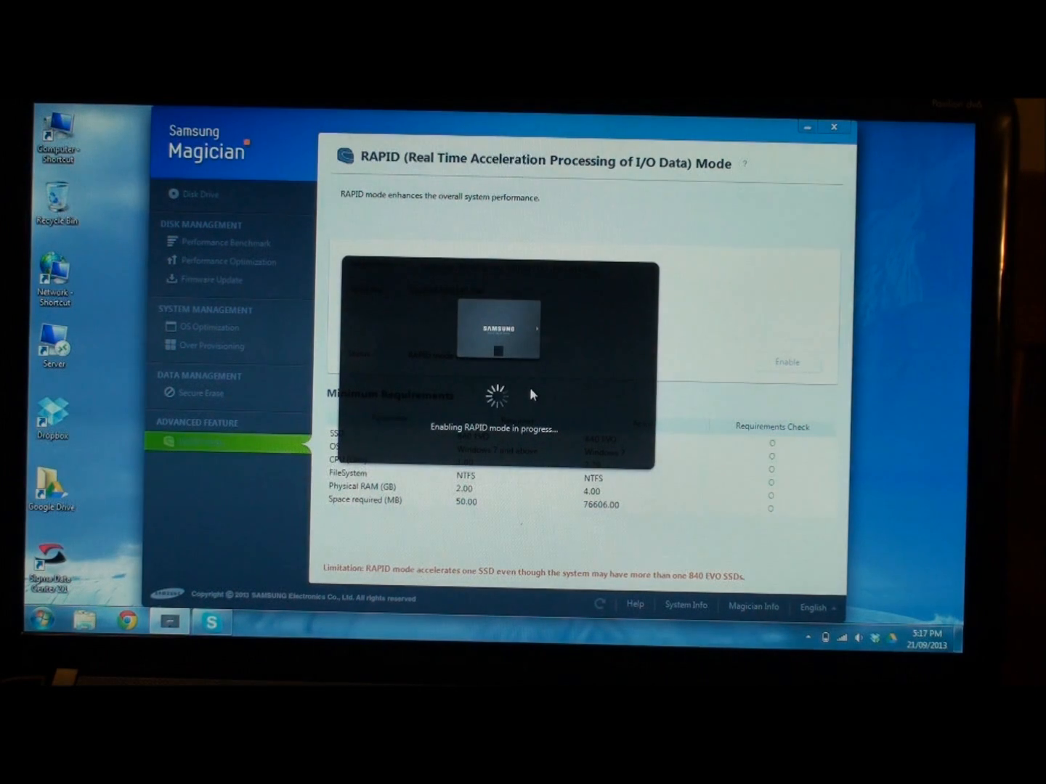
mouse_move(537, 390)
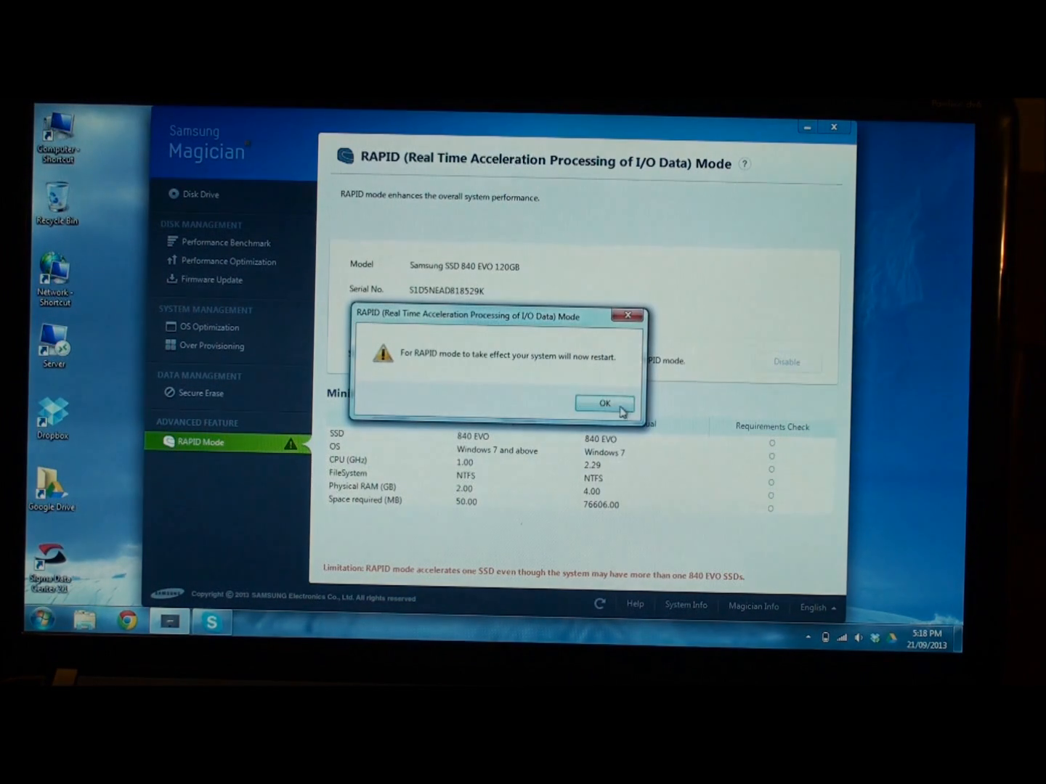
click(604, 403)
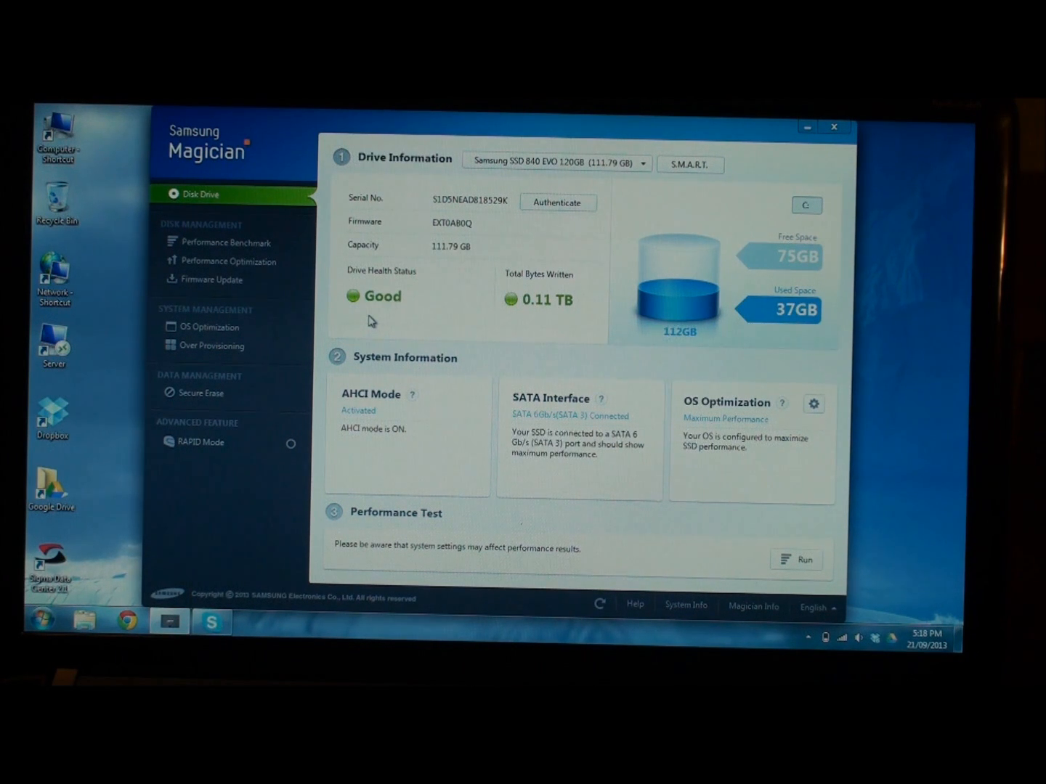
mouse_move(220, 284)
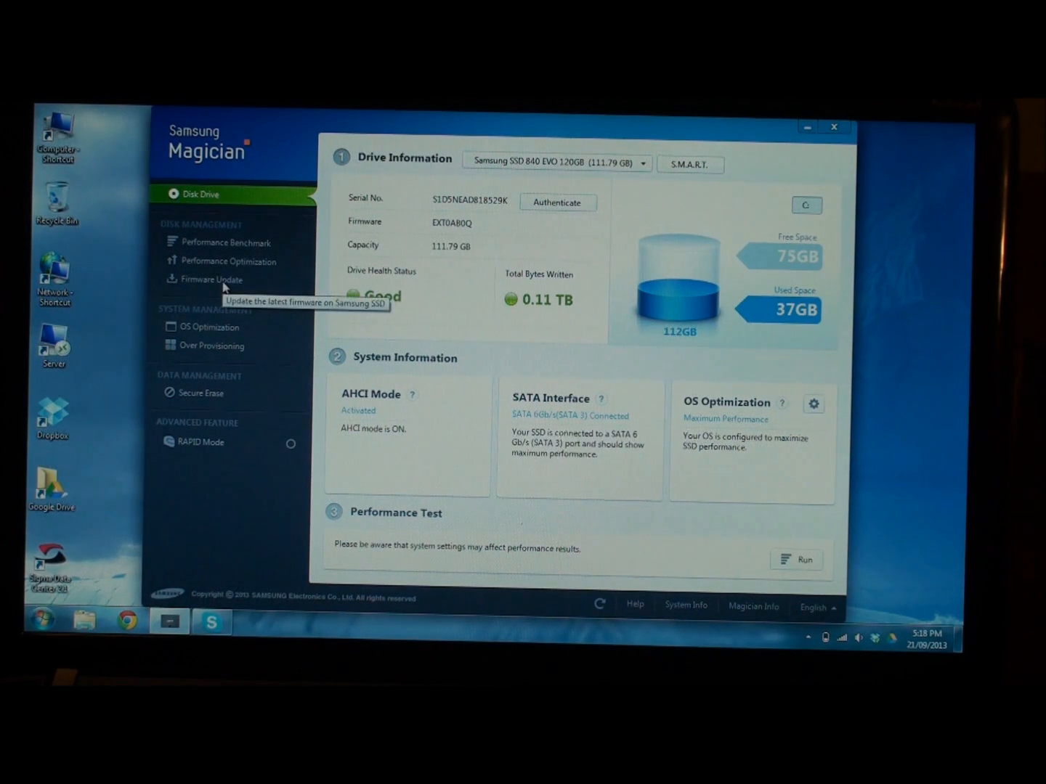
Check Firmware Update, confirming the 840 EVO already runs the latest firmware EXT0A80Q
click(212, 279)
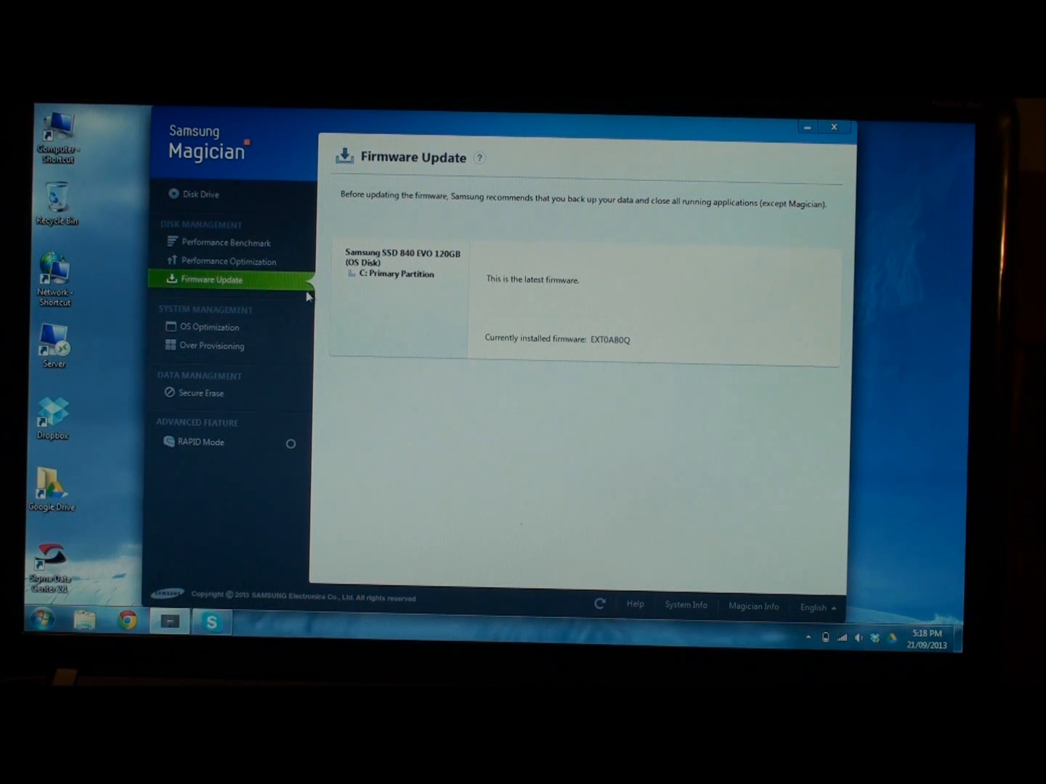
mouse_move(232, 282)
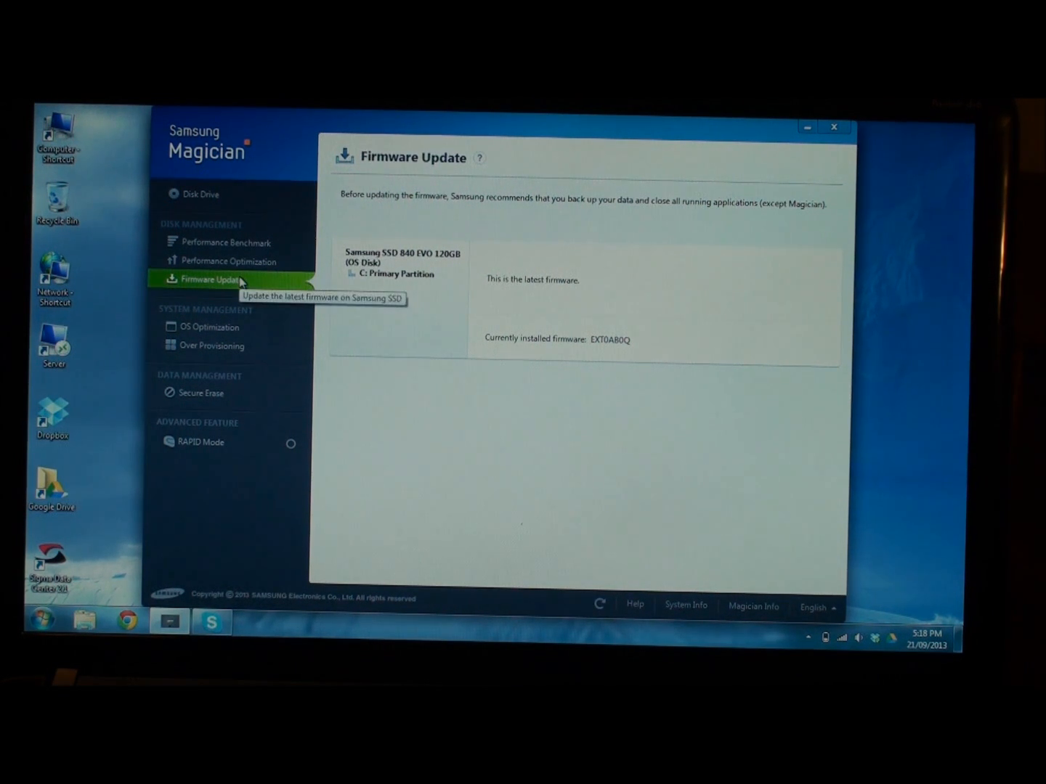